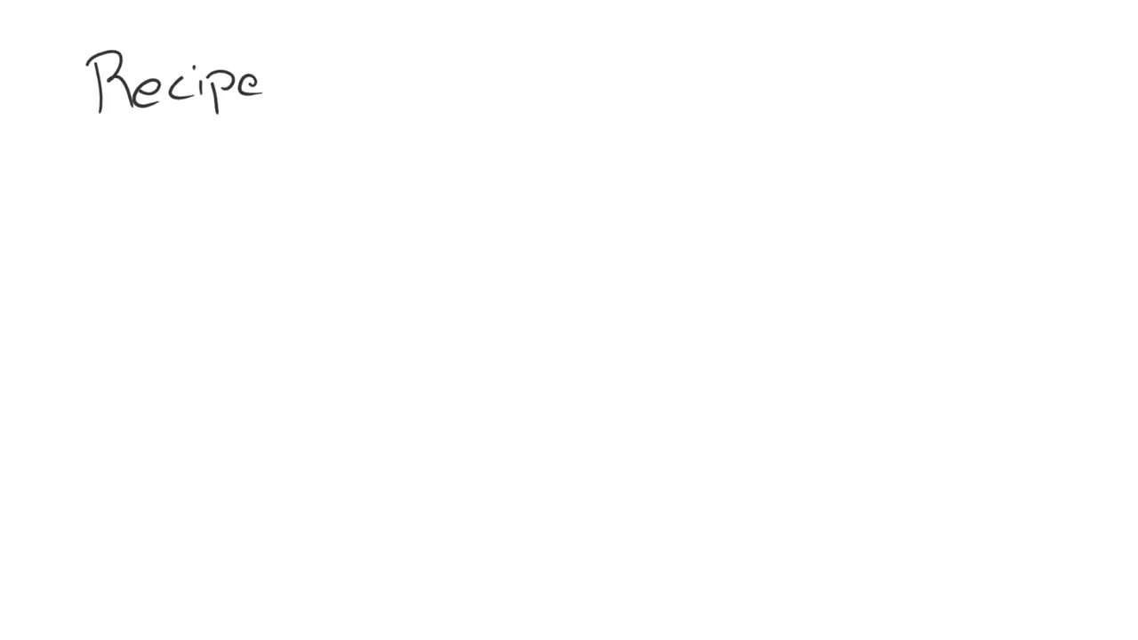
{"action": "type", "text": "for War"}
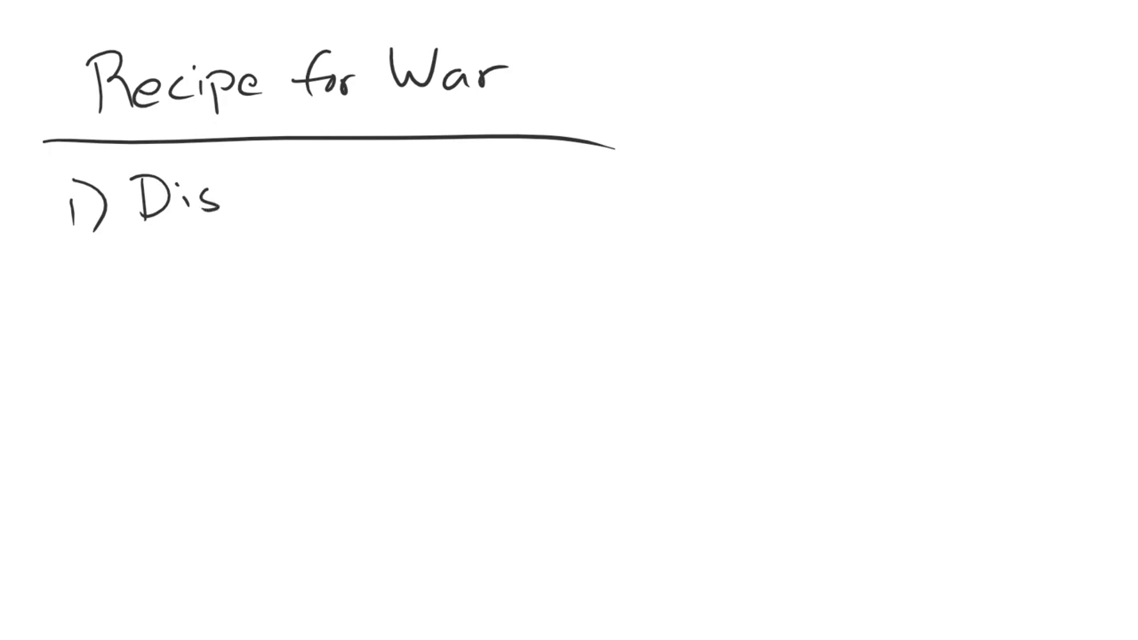
{"action": "type", "text": "pute"}
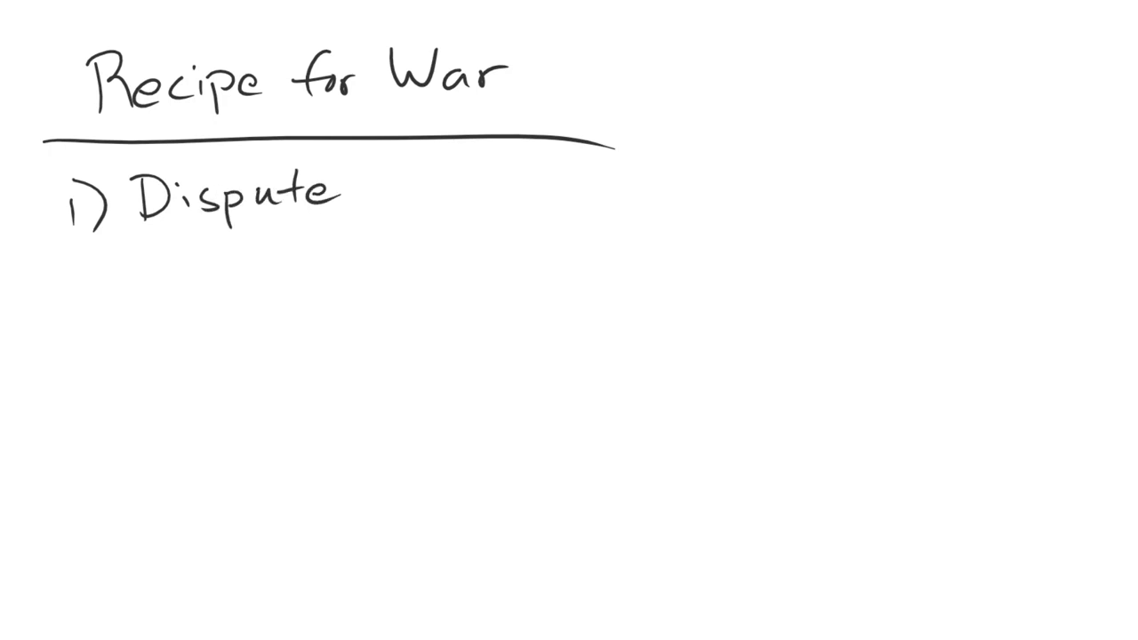